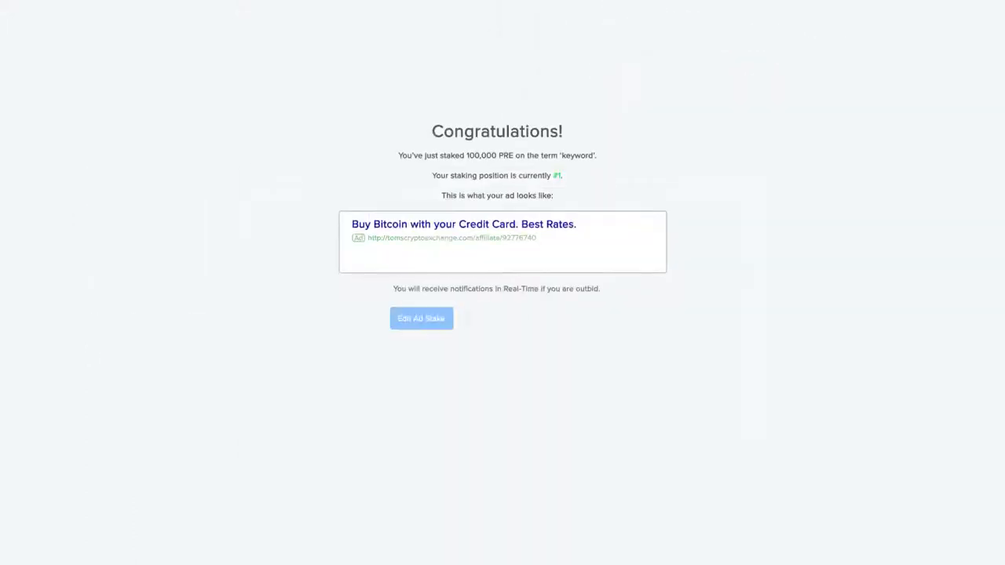
Search Presearch for 'Bitcoin', confirm the staked ad tops results, then trim the query to 'Bitco'.
{"action": "left_click", "coordinate": [420, 318]}
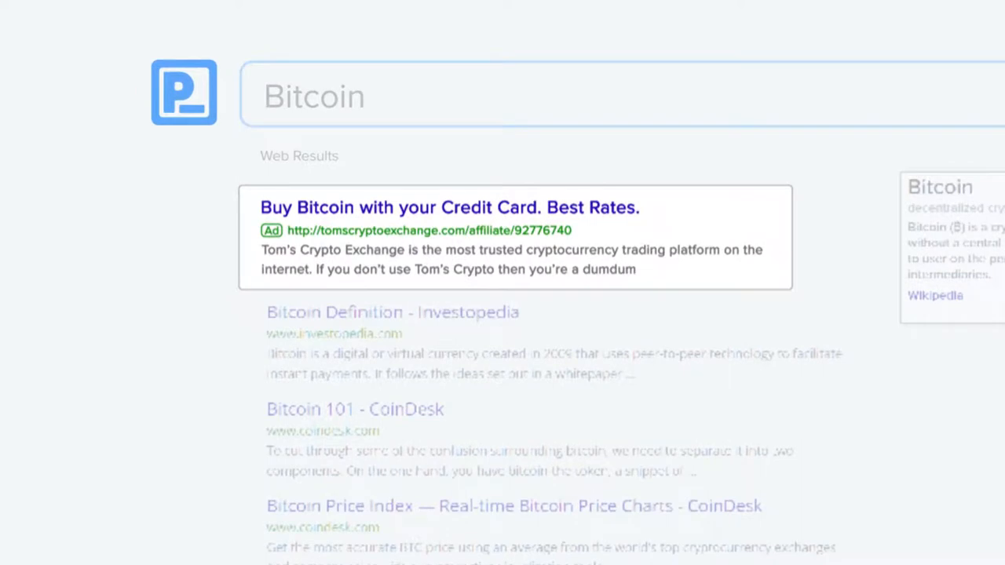
{"action": "key", "text": "BackSpace"}
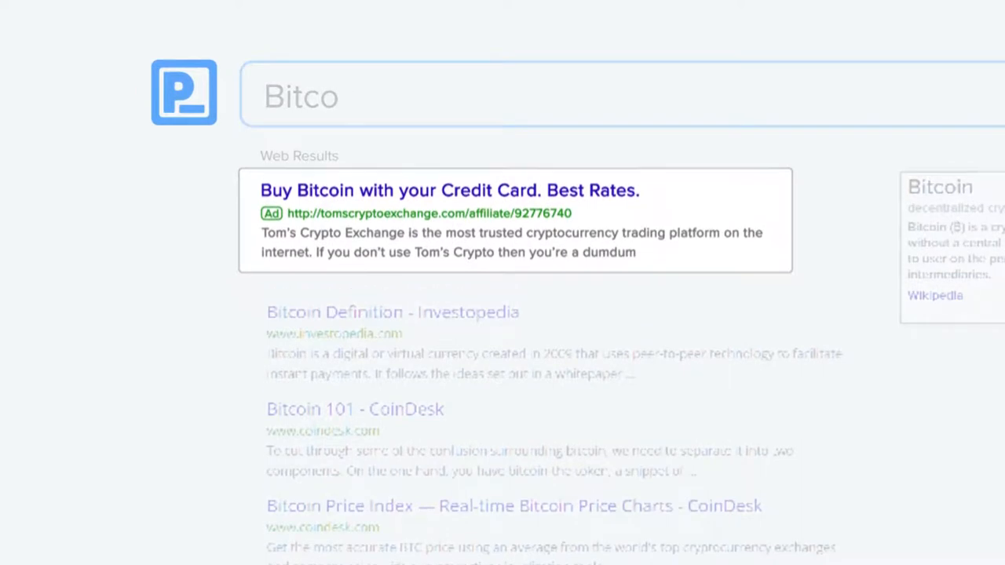